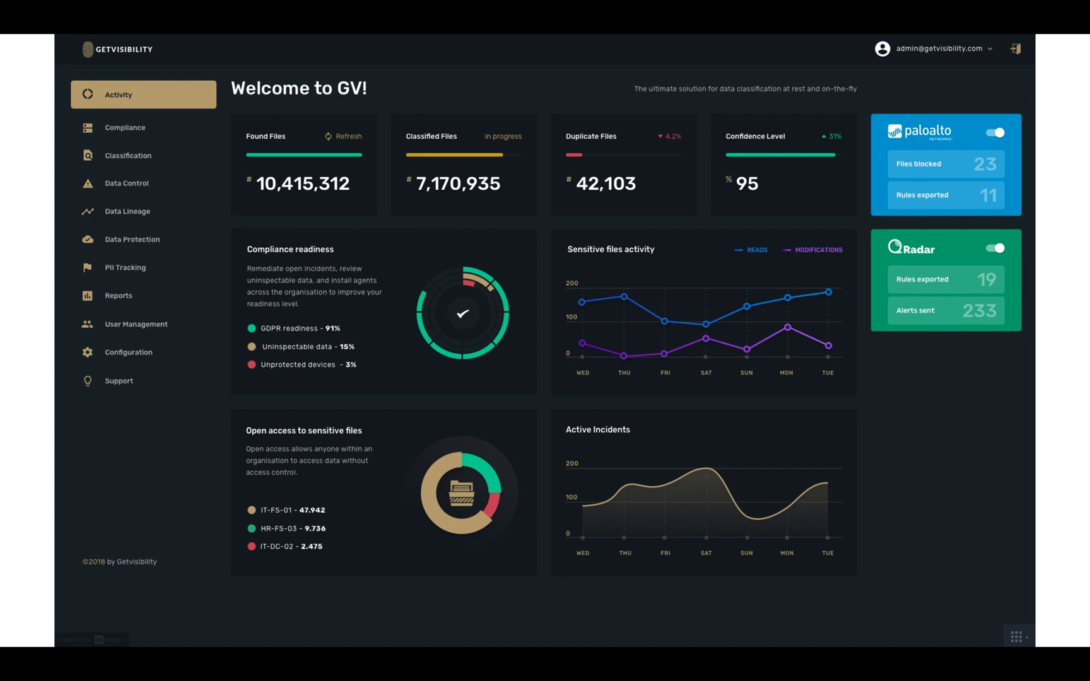
Open the Classification tag matrix of HR, financial, legal, technical, business and marketing document types.
{"action": "left_click", "coordinate": [128, 156]}
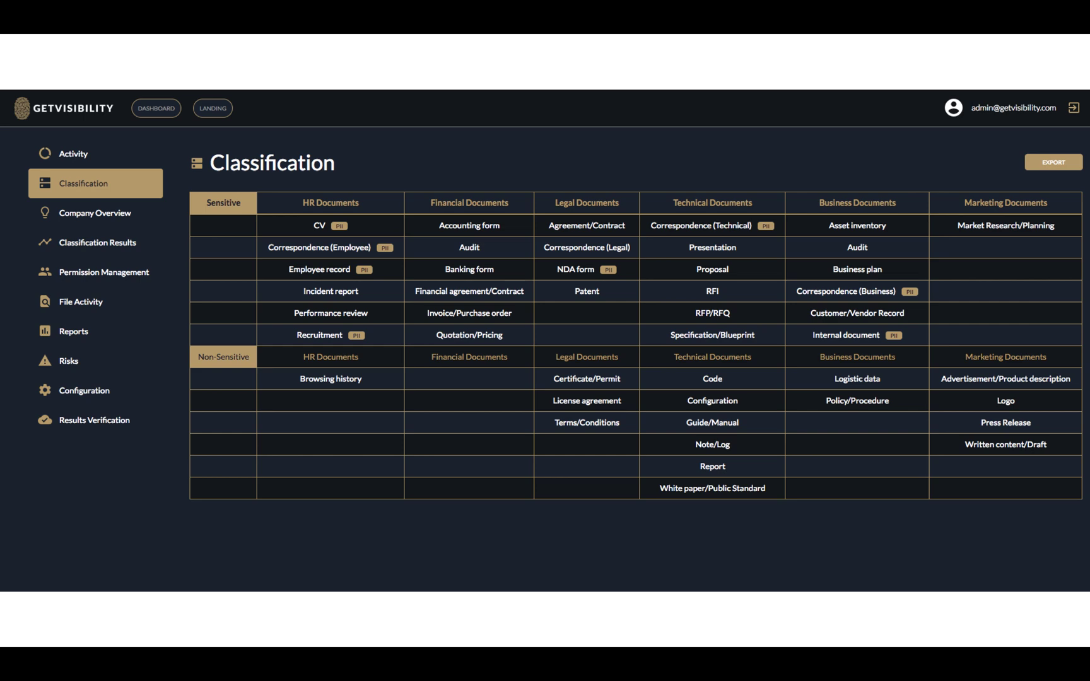
Return to the Welcome to GV activity dashboard with file counts and incident charts.
{"action": "left_click", "coordinate": [84, 179]}
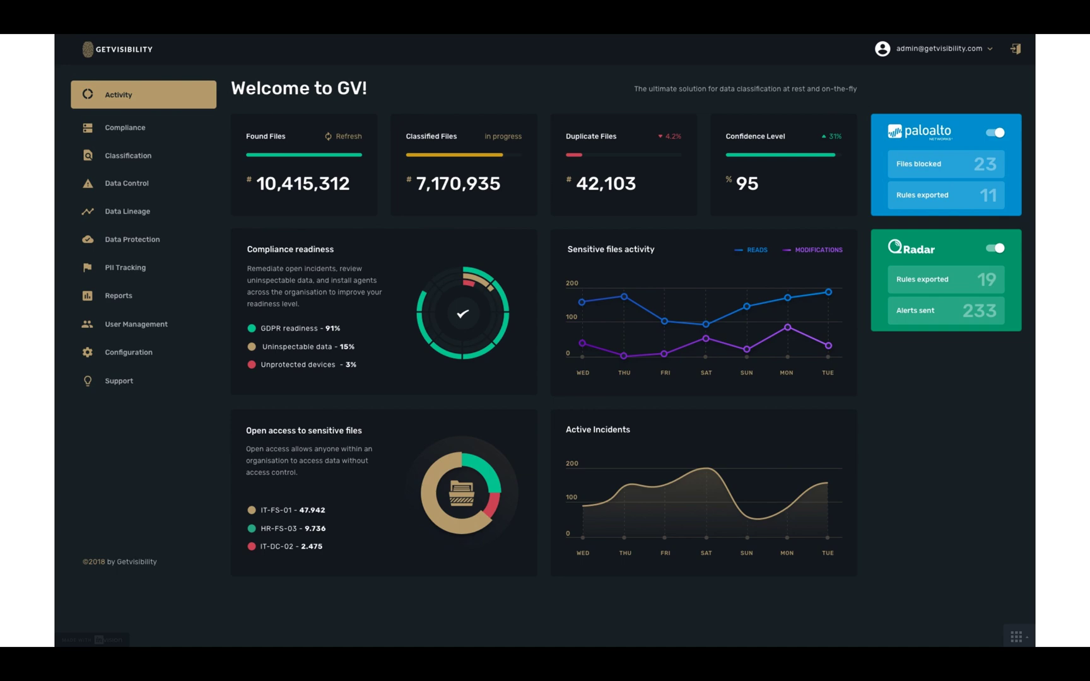
Show the classification results table listing category, sub-category, sensitivity and risk per file.
{"action": "left_click", "coordinate": [128, 156]}
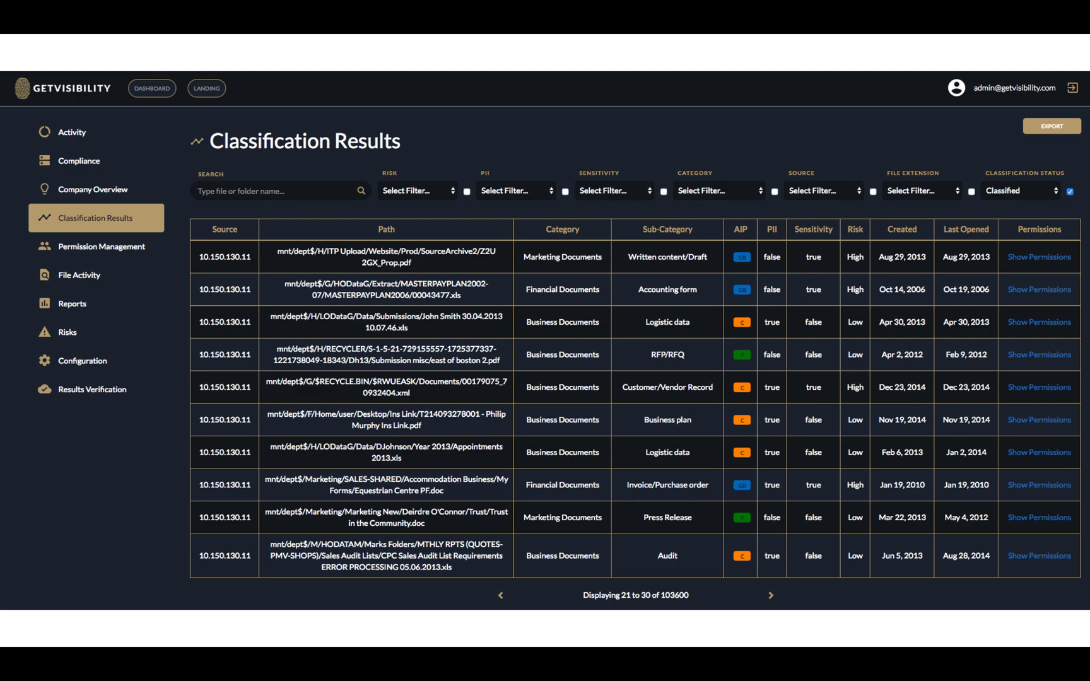
Open Permission Management to view access rights for the troubleshooting guidelines PDF matching 'Doc'.
{"action": "left_click", "coordinate": [101, 246]}
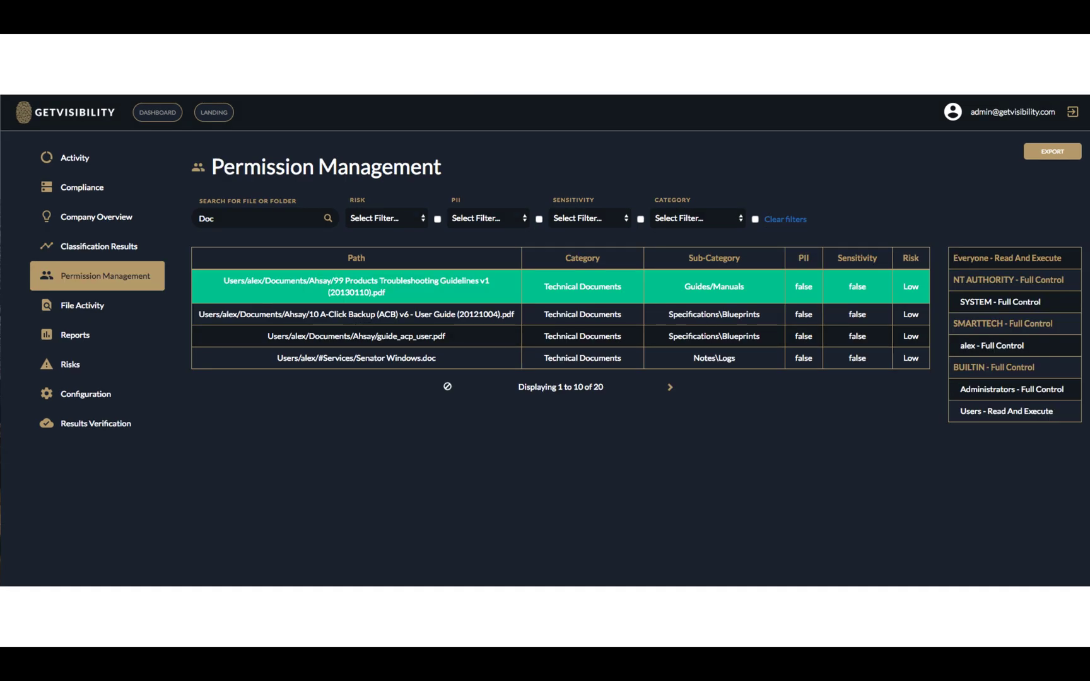